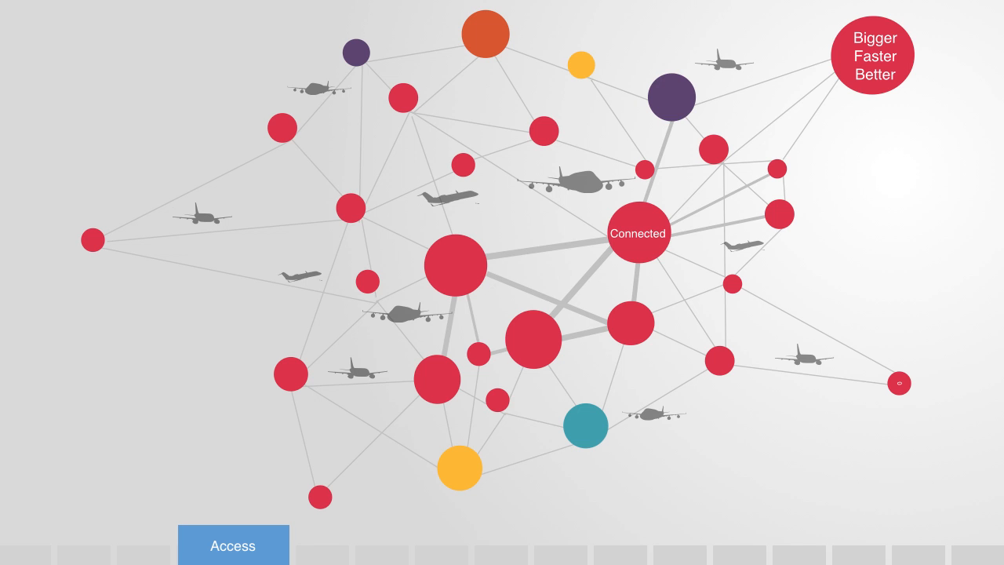
# Advance the slideshow through the Propagation slide to the Robustness section.
pyautogui.click(470, 543)
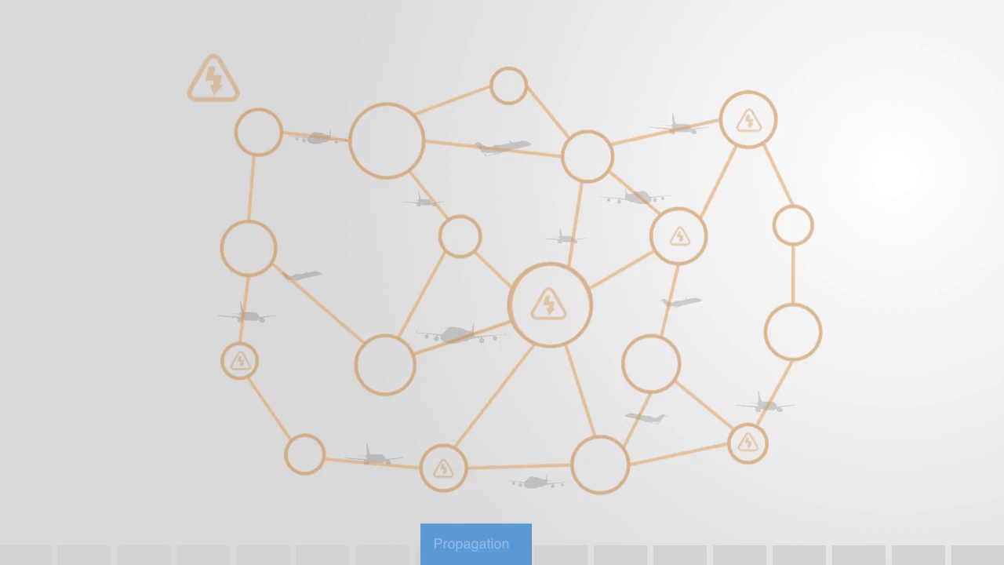
pyautogui.click(530, 543)
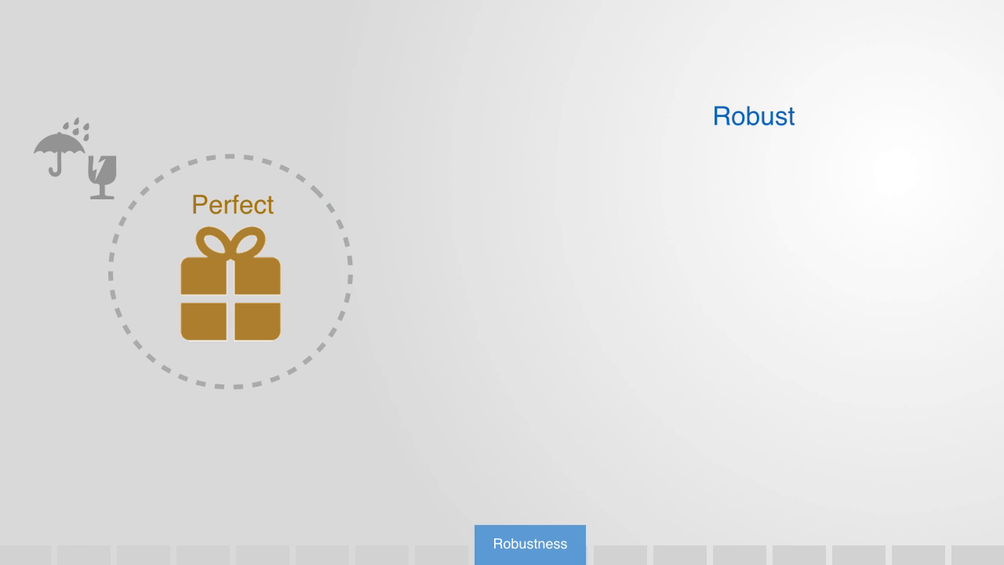